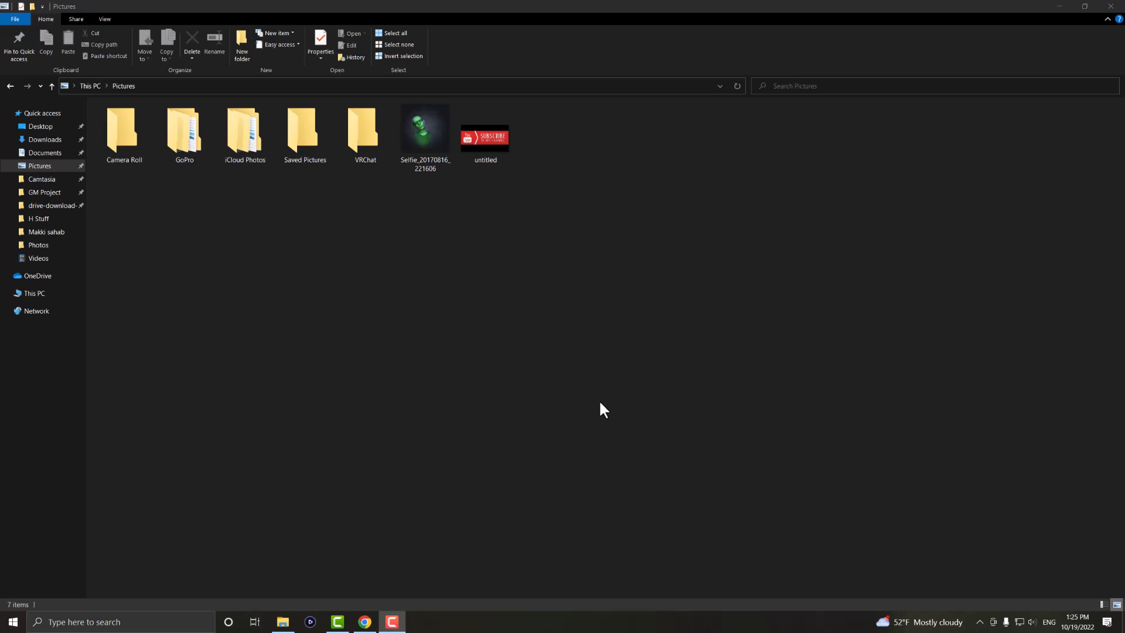
mouse_move(570, 436)
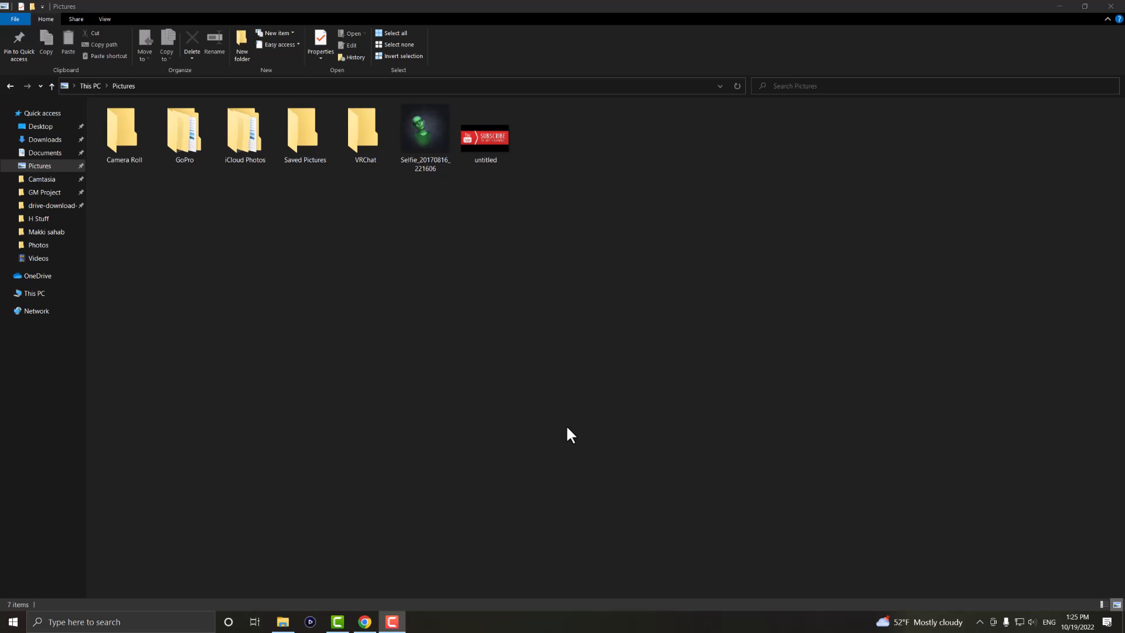
mouse_move(372, 371)
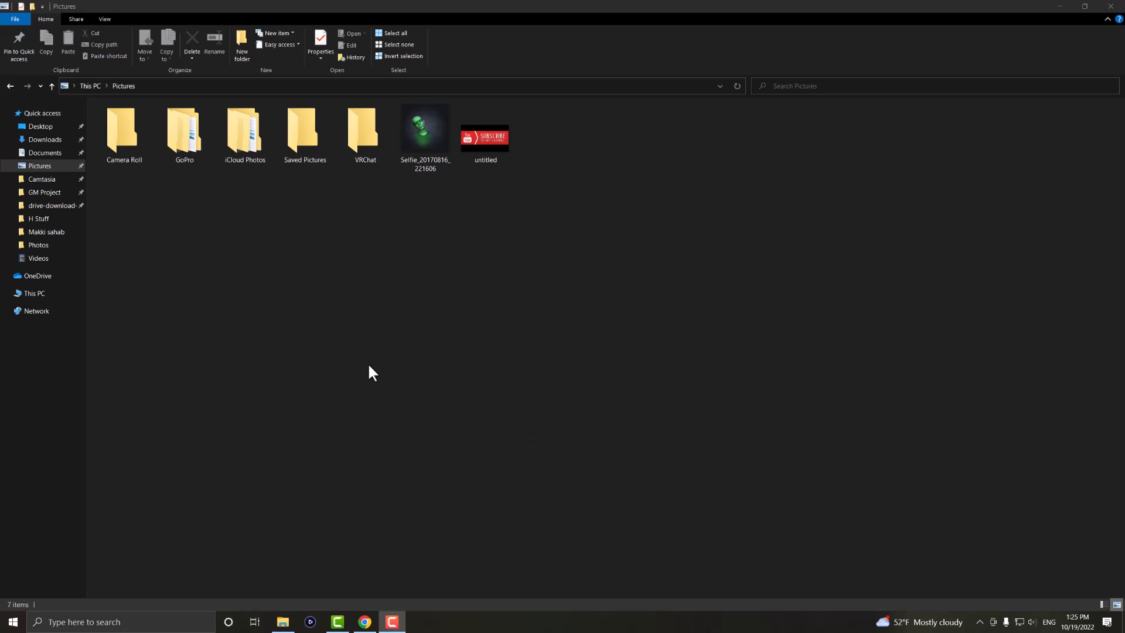
From the Pictures folder, search 'file explorer' and launch File Explorer Options.
click(184, 133)
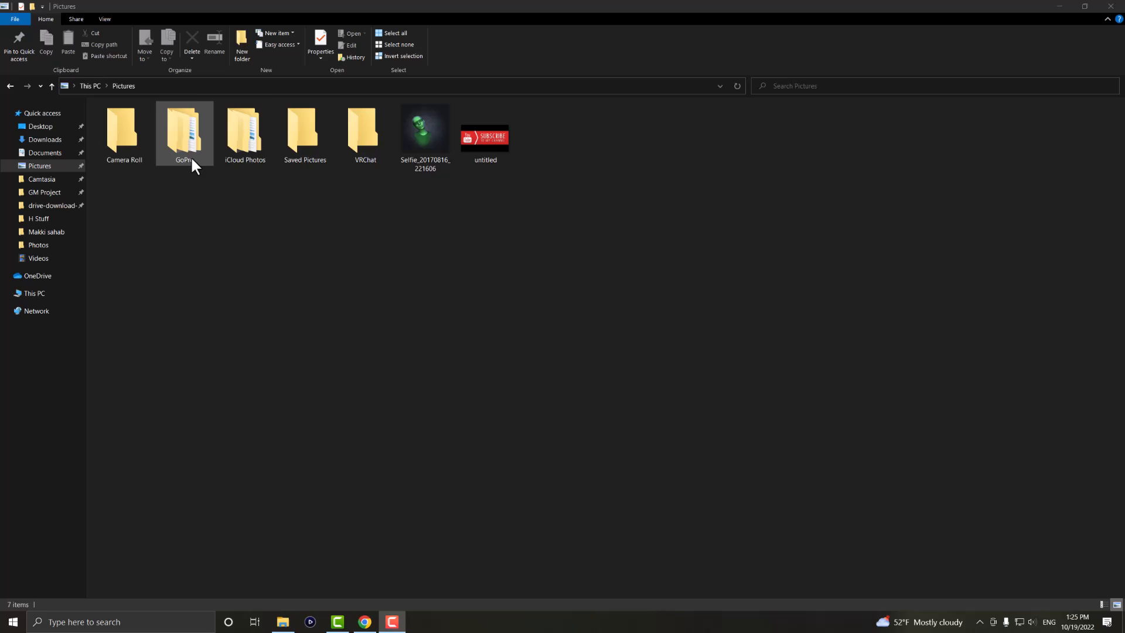
click(424, 130)
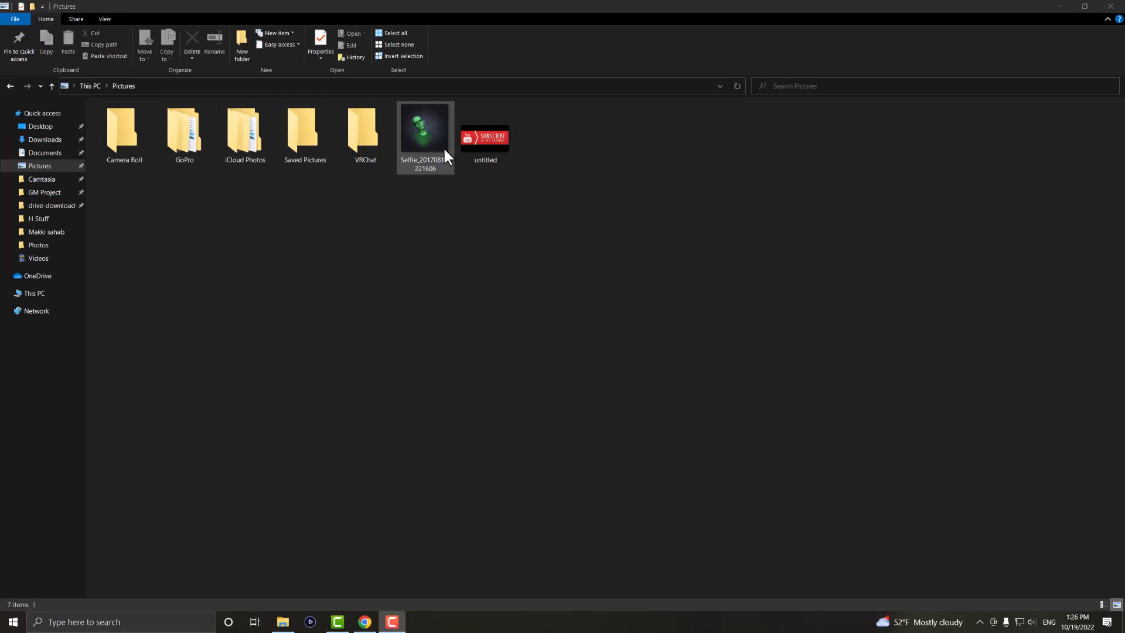
mouse_move(439, 153)
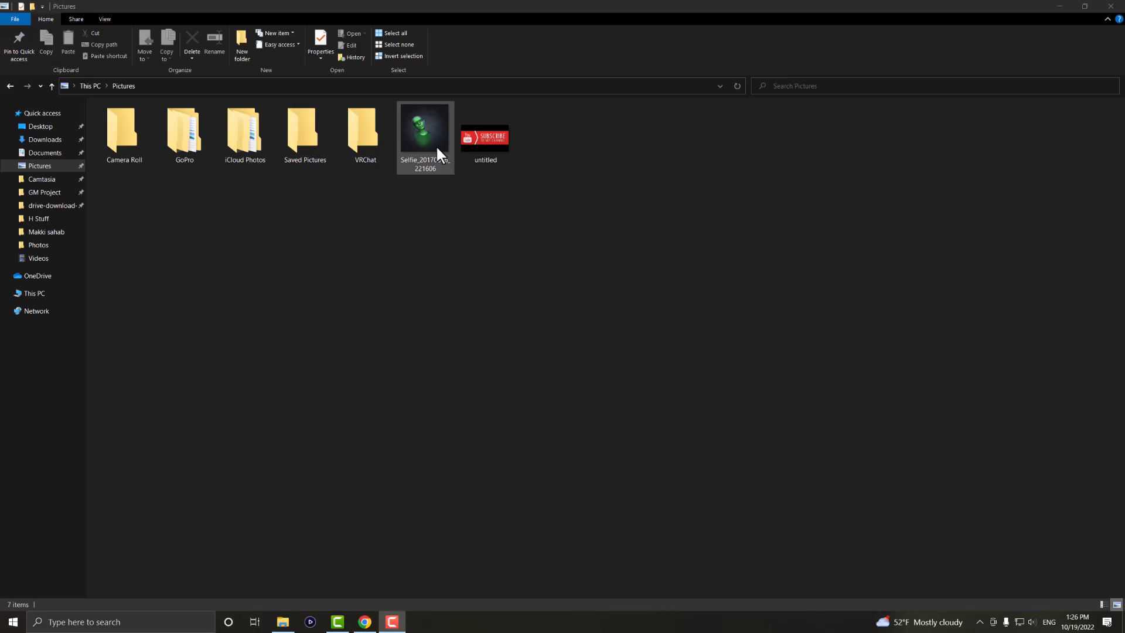
click(186, 372)
text(file)
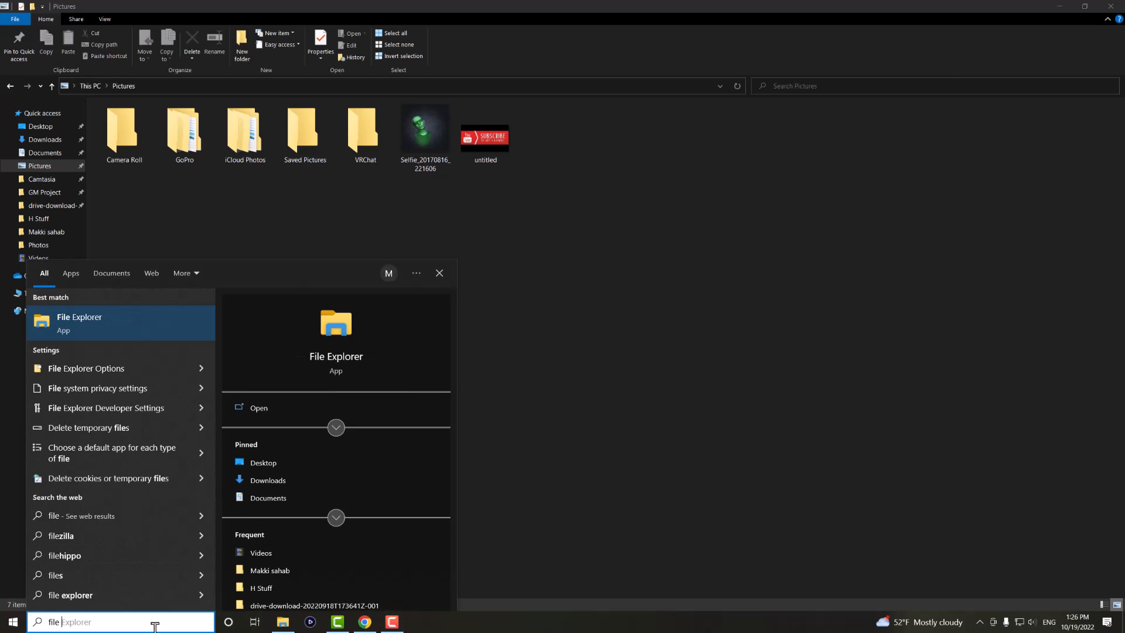
mouse_move(86, 368)
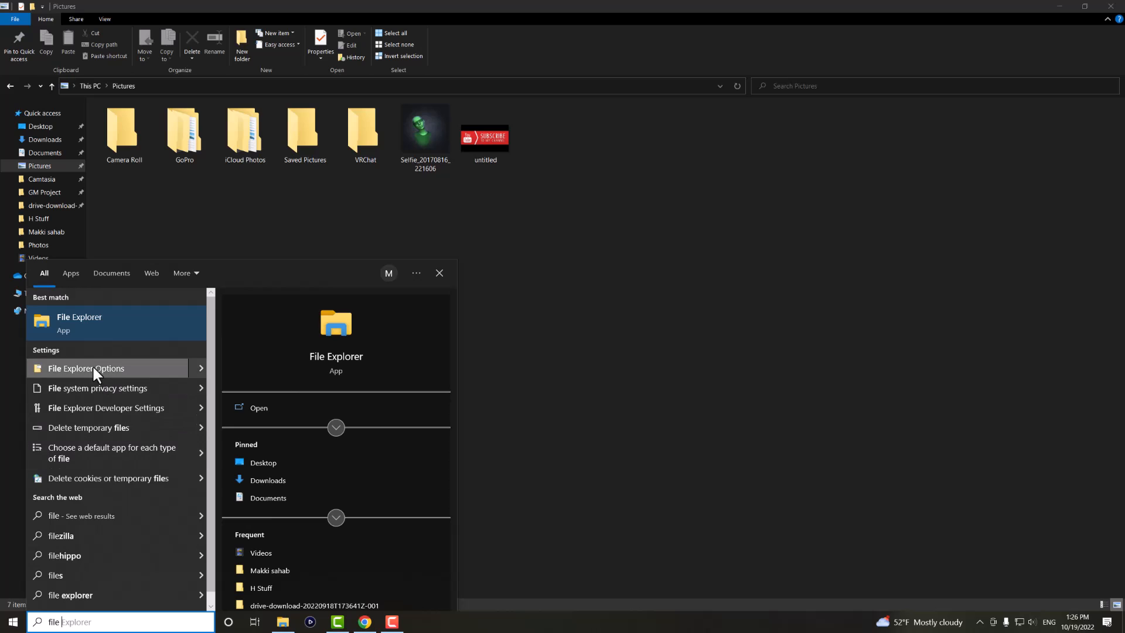
click(85, 368)
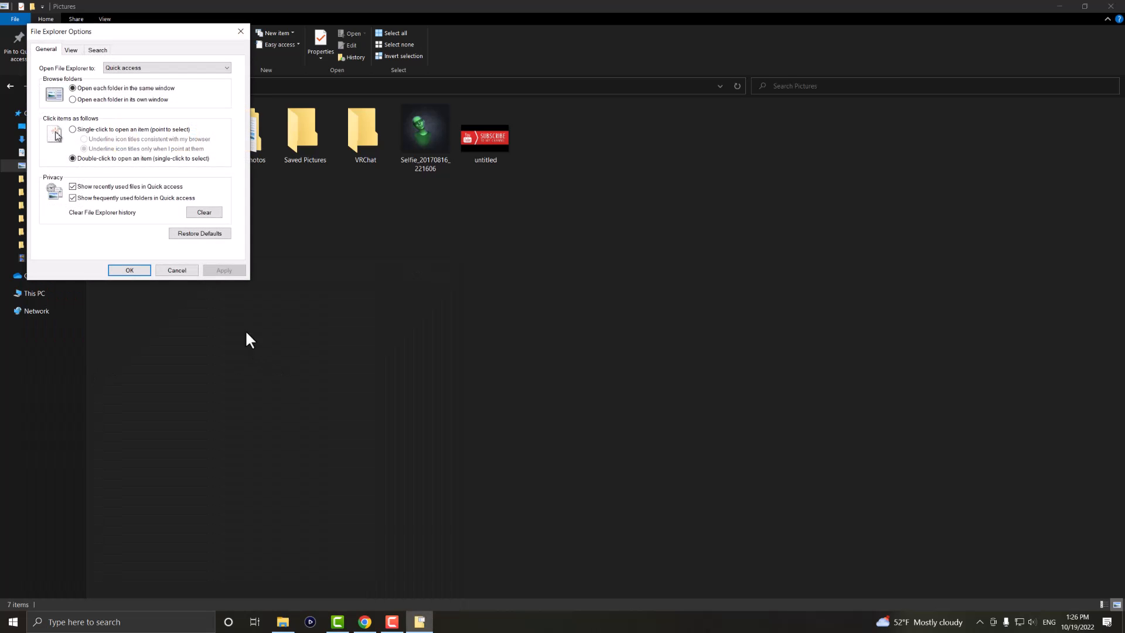
On the View settings, enable 'Always show icons, never thumbnails' and apply it.
click(70, 49)
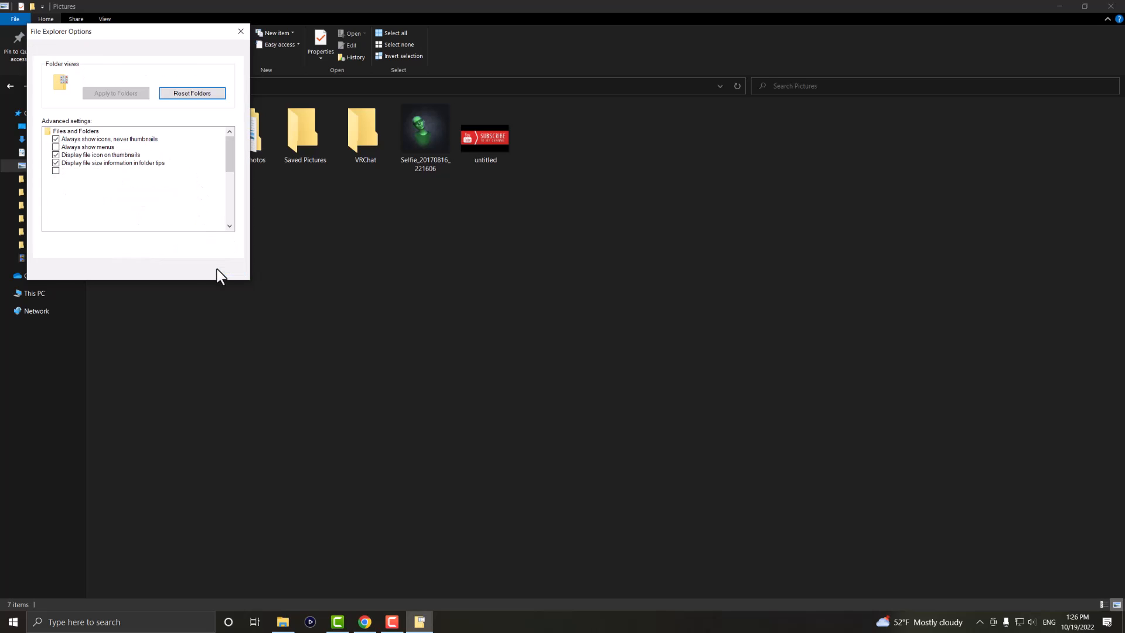
click(240, 31)
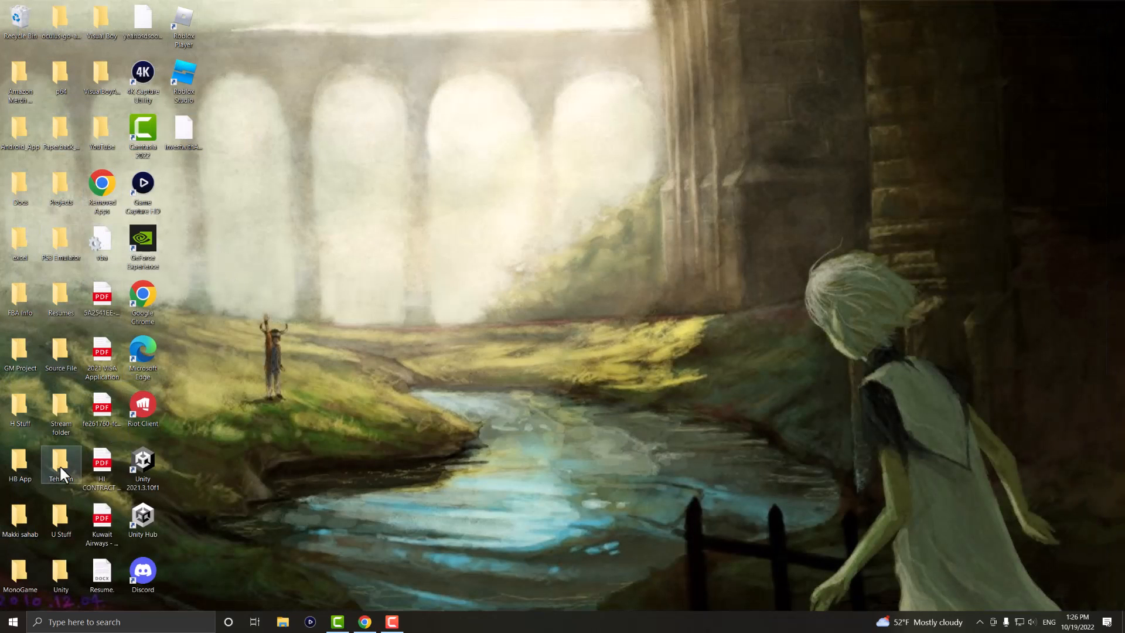
mouse_move(193, 380)
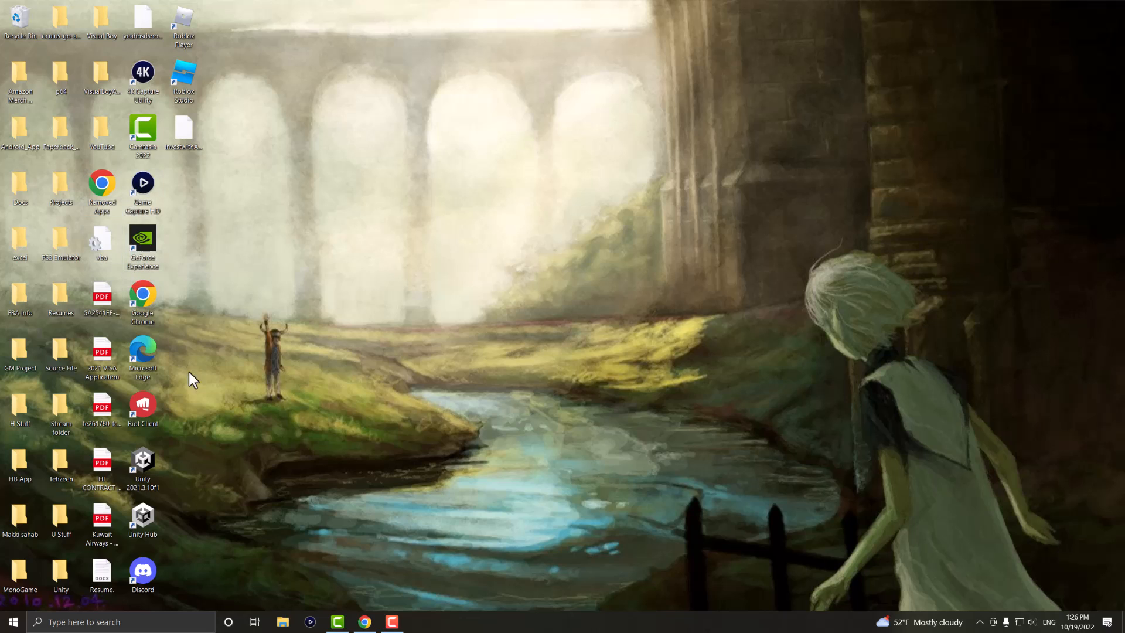
mouse_move(202, 452)
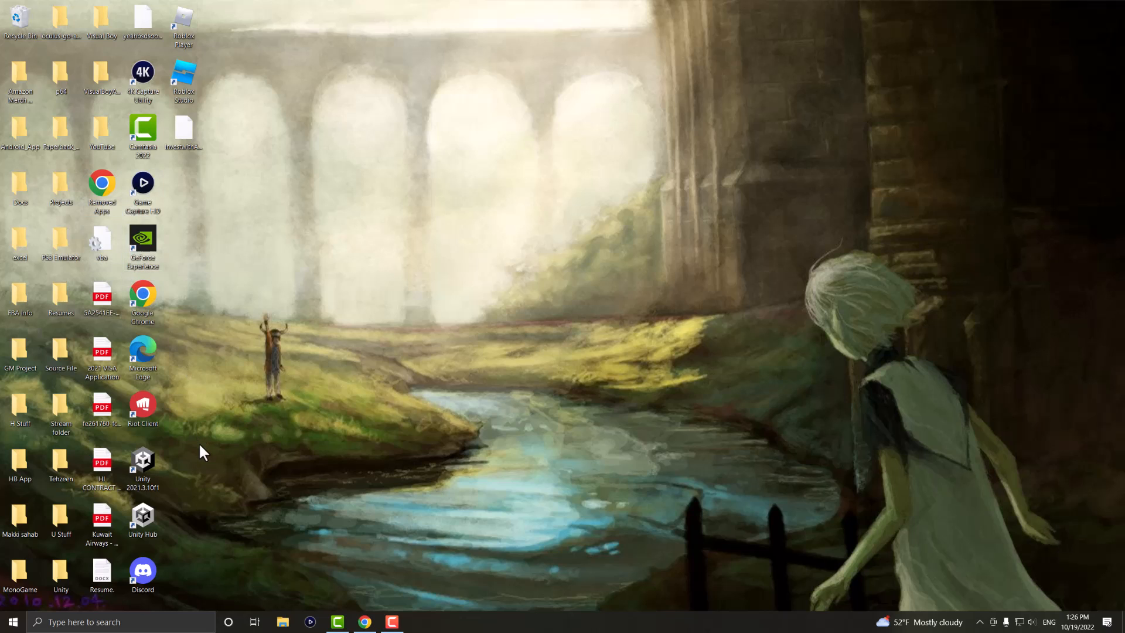